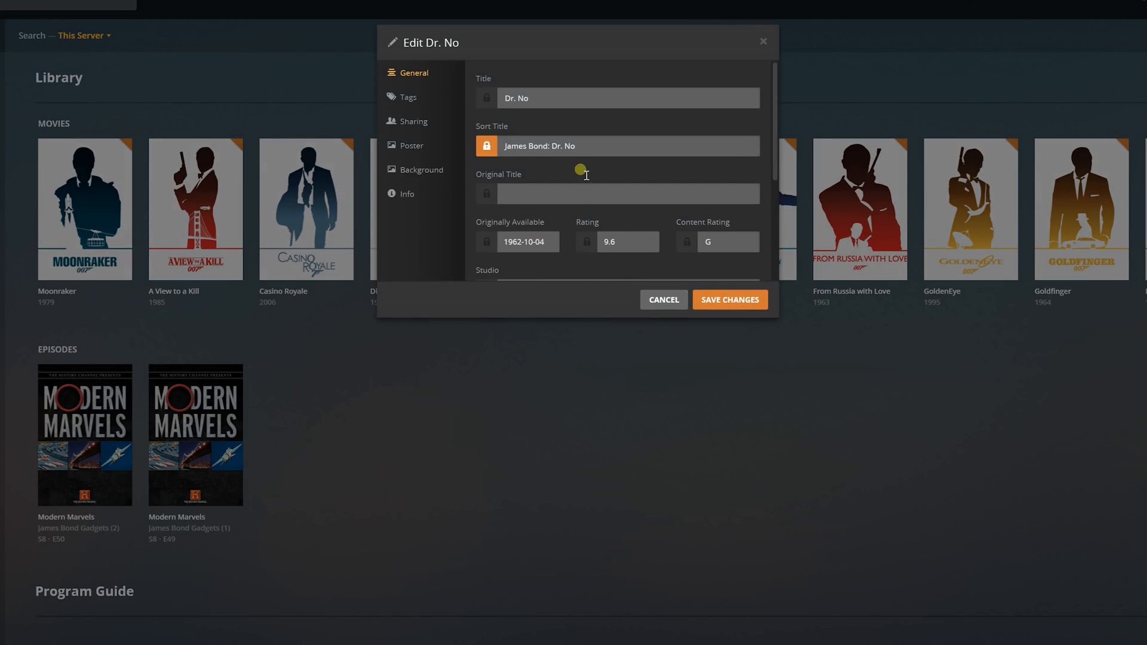
Leave the Edit Dr. No dialog and navigate to the Back to the Future movie page
left_click(510, 146)
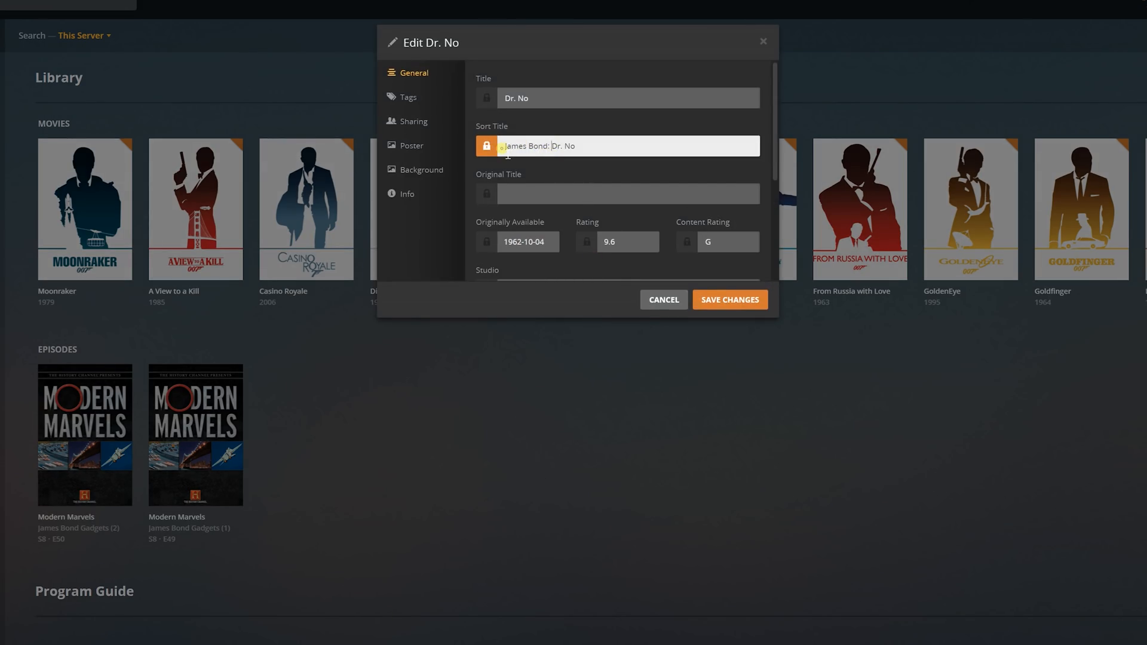
double_click(557, 146)
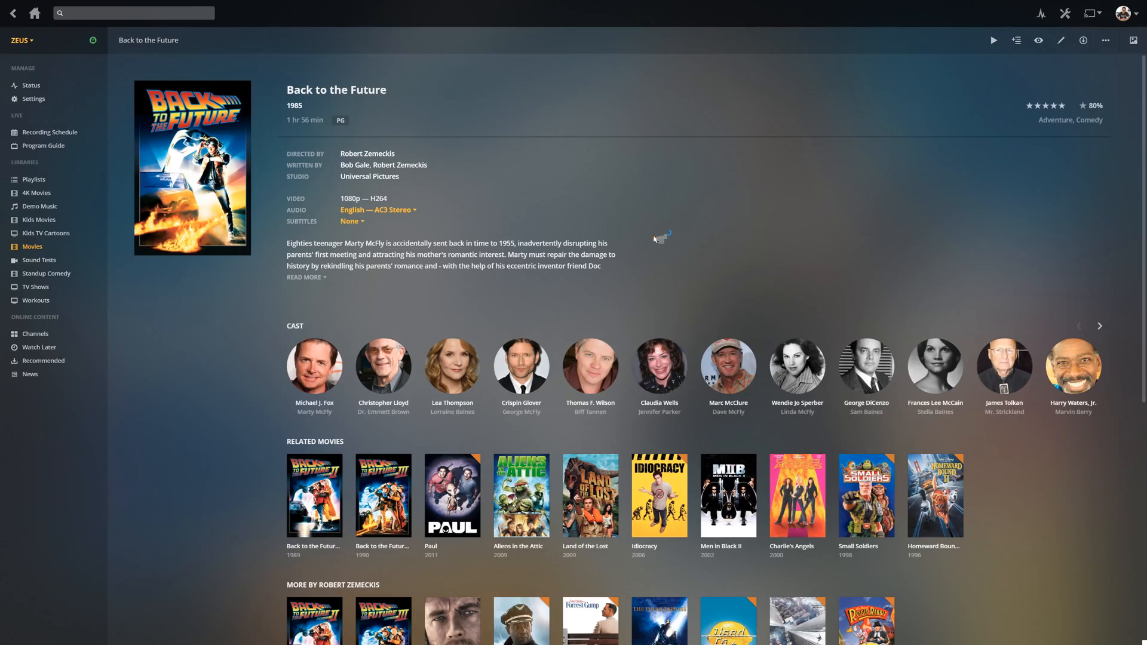
mouse_move(210, 170)
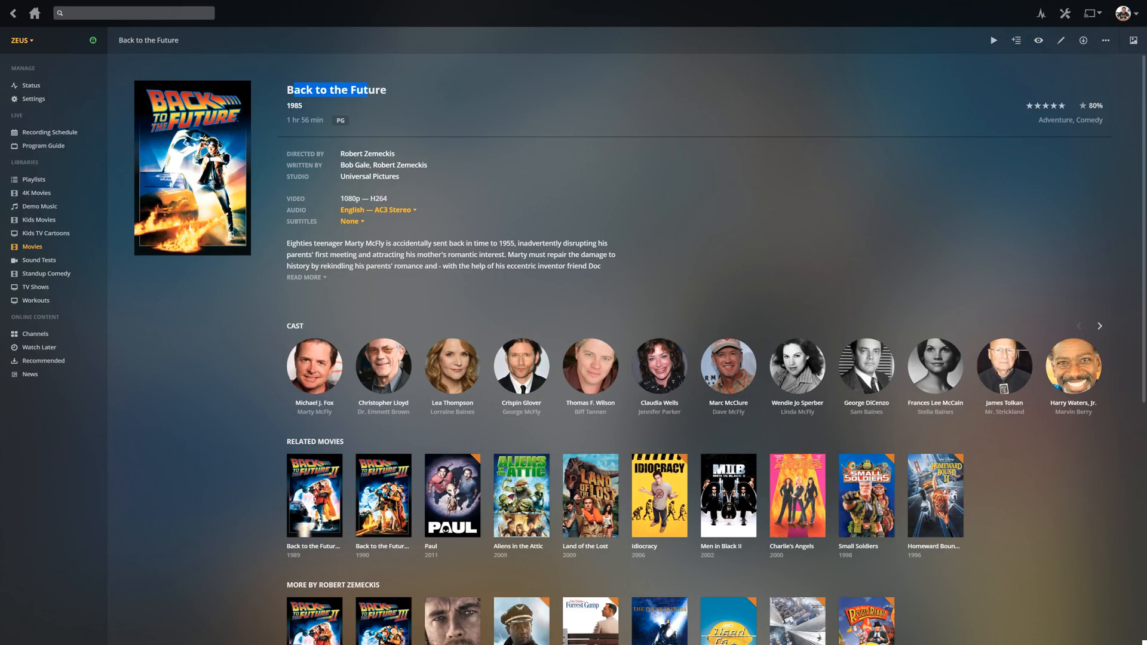
mouse_move(1061, 41)
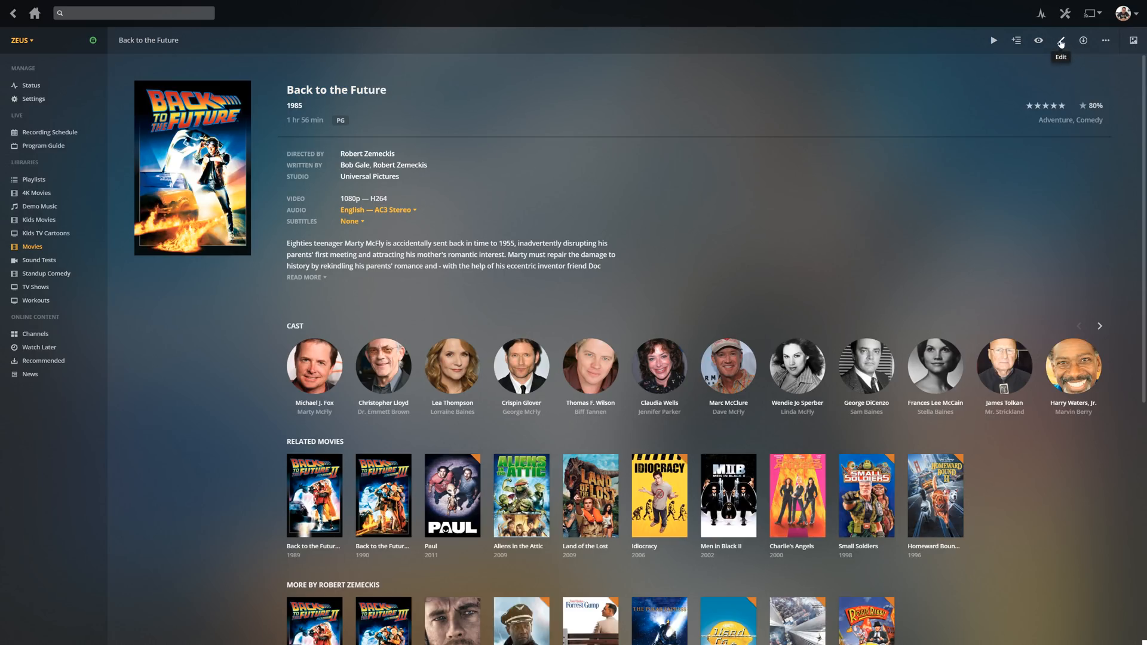
Choose the poster artwork showing Marty above the title logo for Back to the Future
left_click(1061, 40)
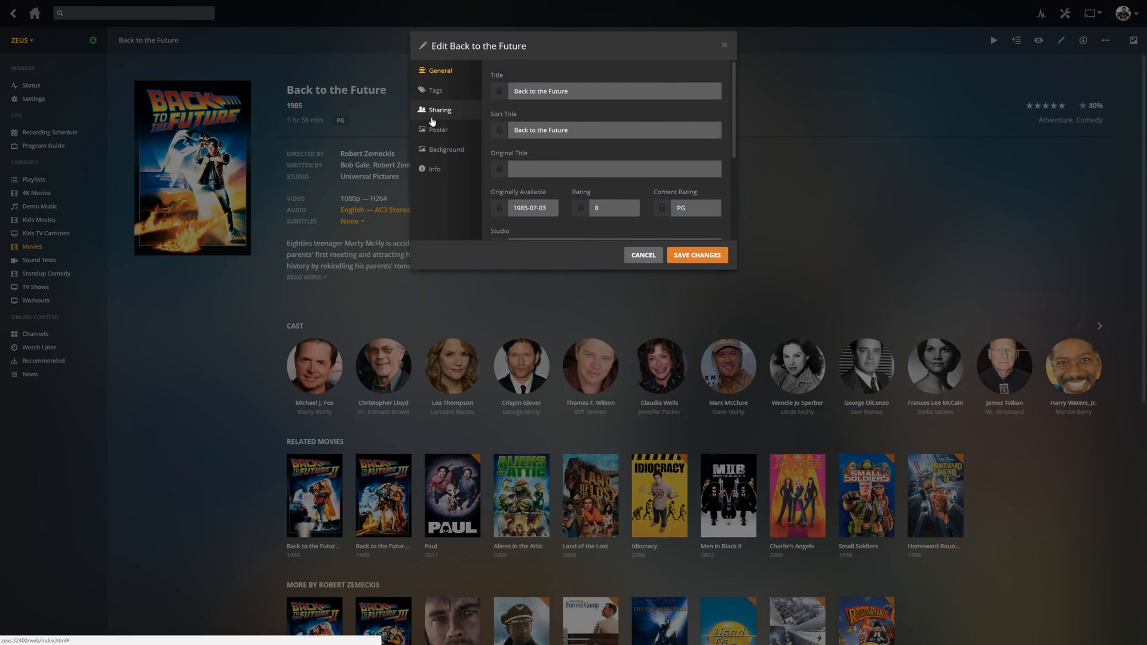
left_click(436, 129)
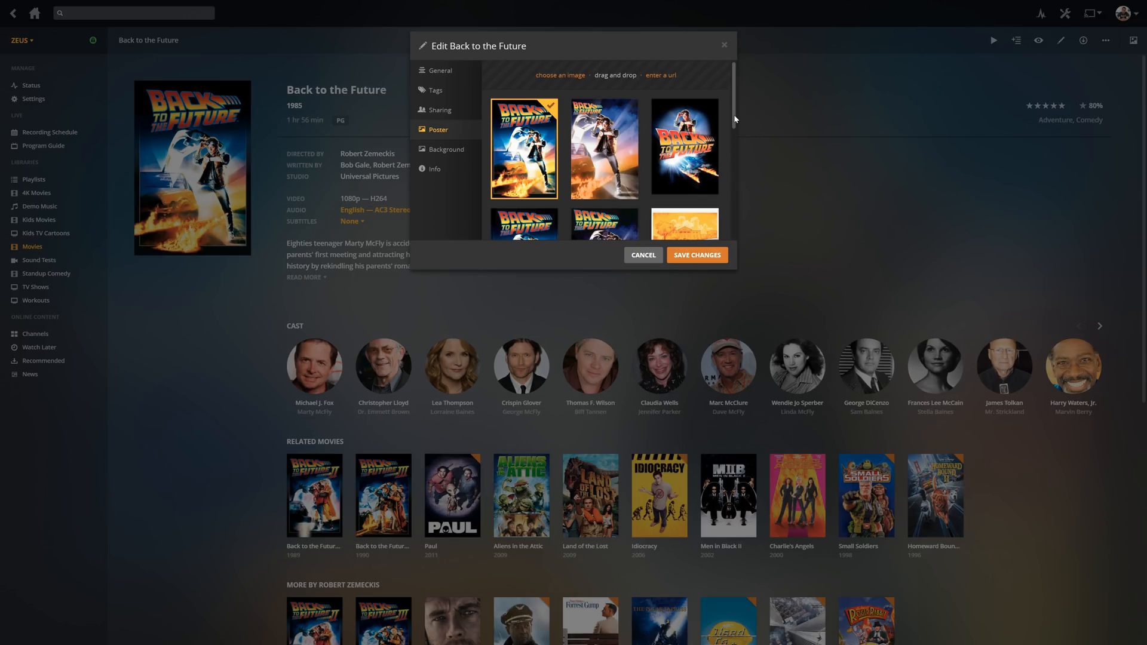
scroll("down", 3)
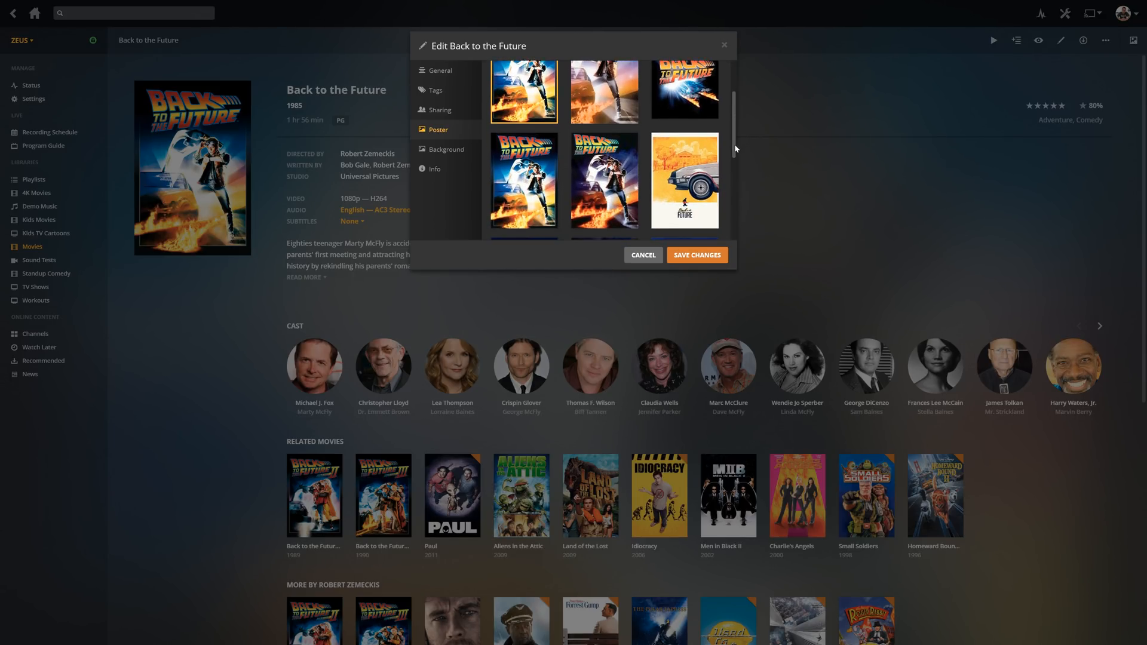
scroll("down", 3)
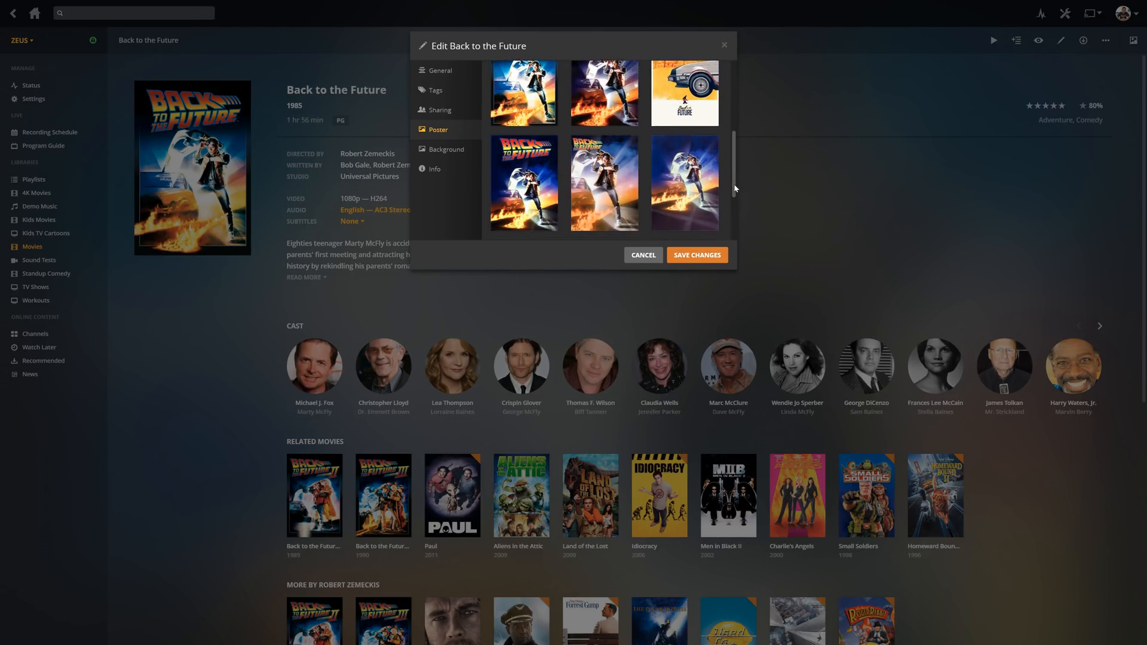
scroll("down", 3)
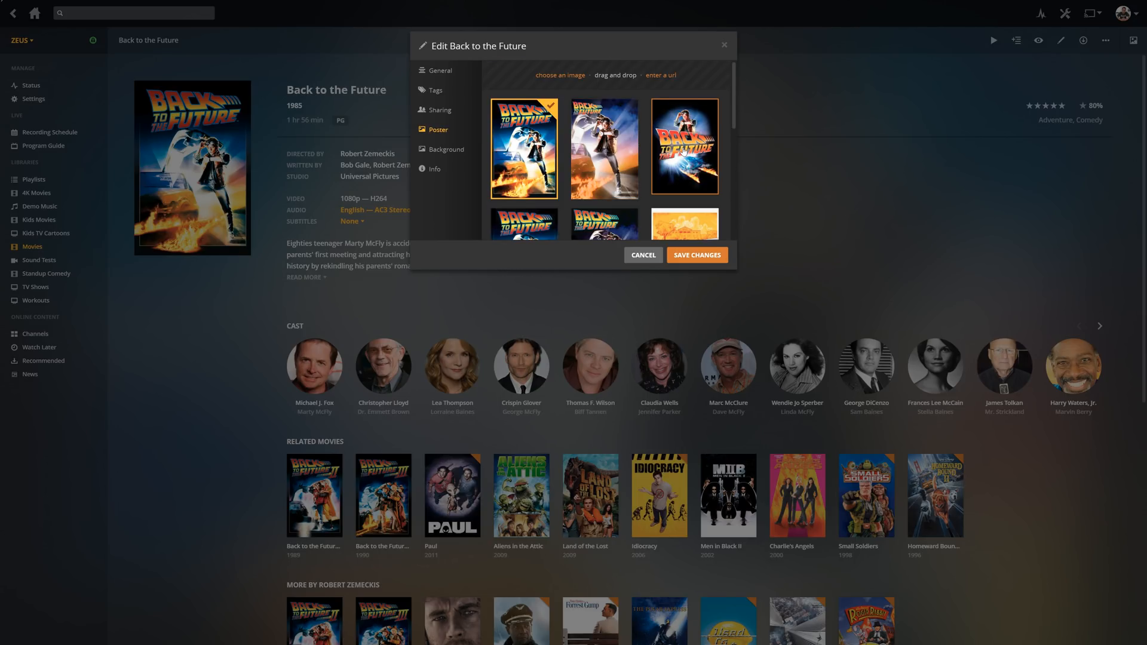
left_click(437, 71)
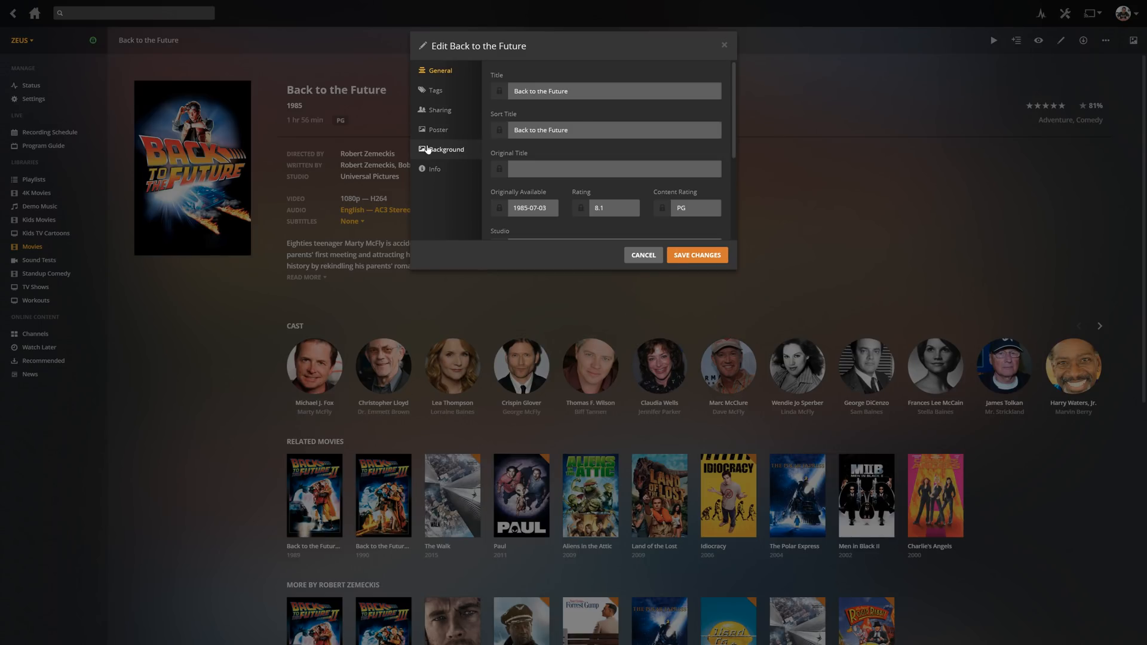
Check the Background images and leave the metadata editor
left_click(446, 149)
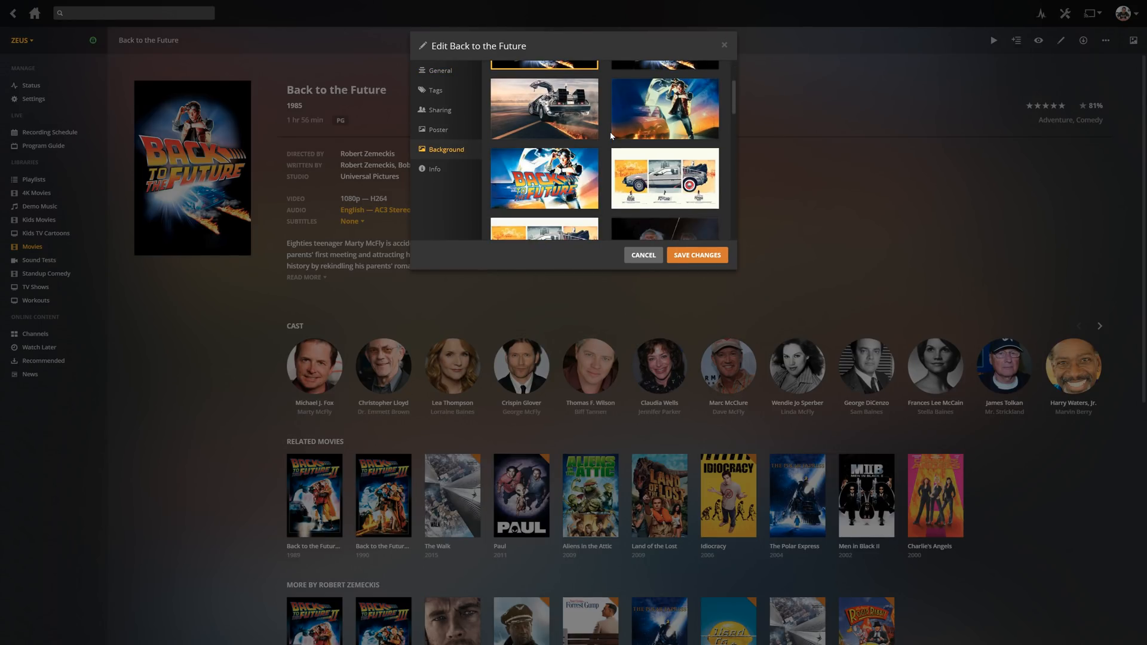
left_click(544, 108)
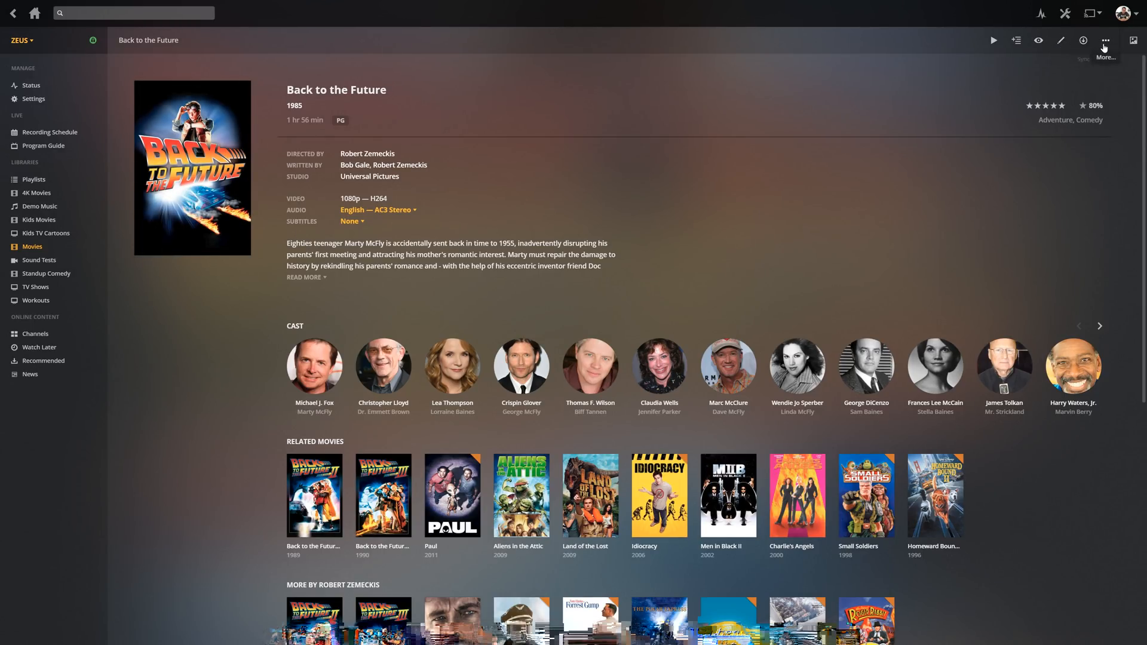
Rematch Back to the Future against the agent via Fix Match, restoring the classic poster
left_click(1106, 40)
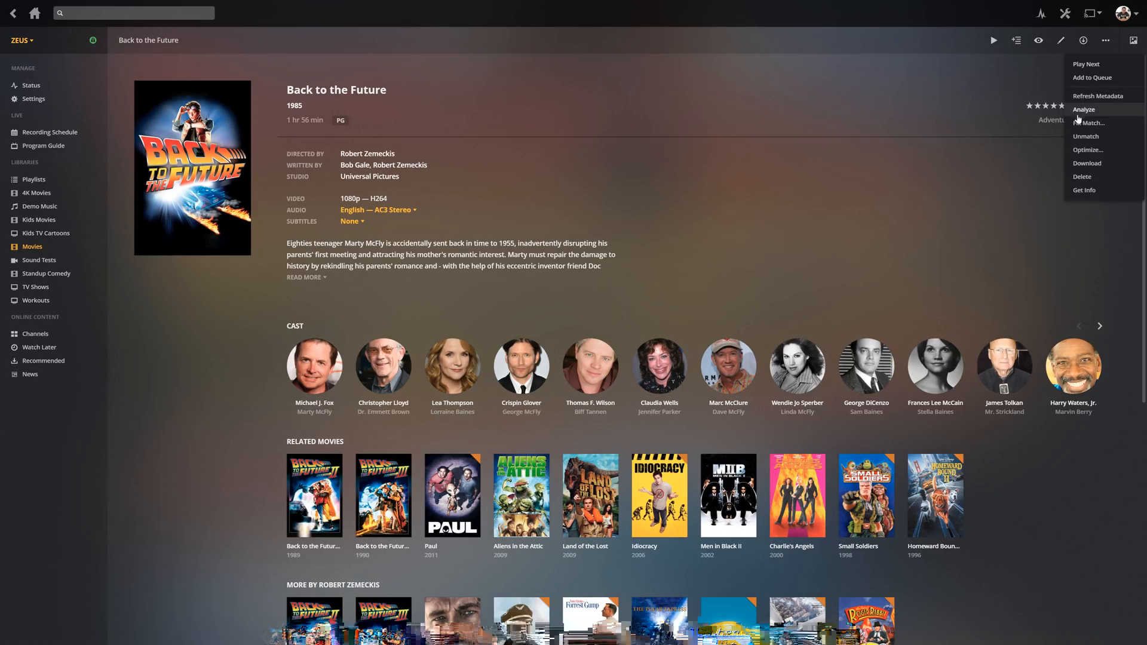
left_click(1092, 122)
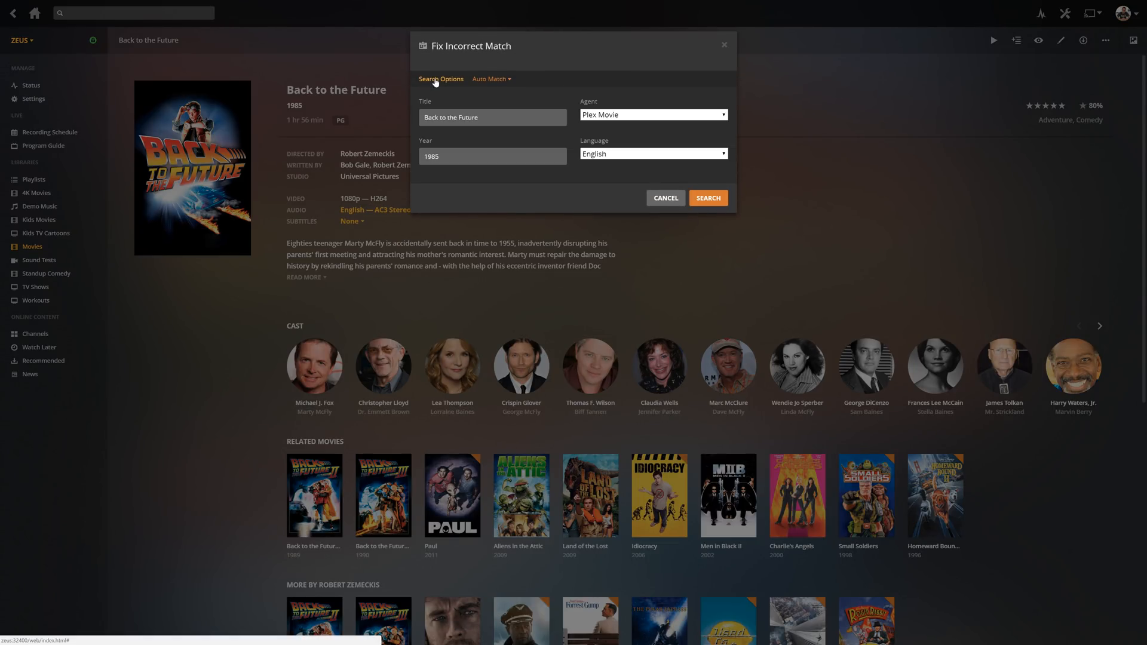
left_click(653, 114)
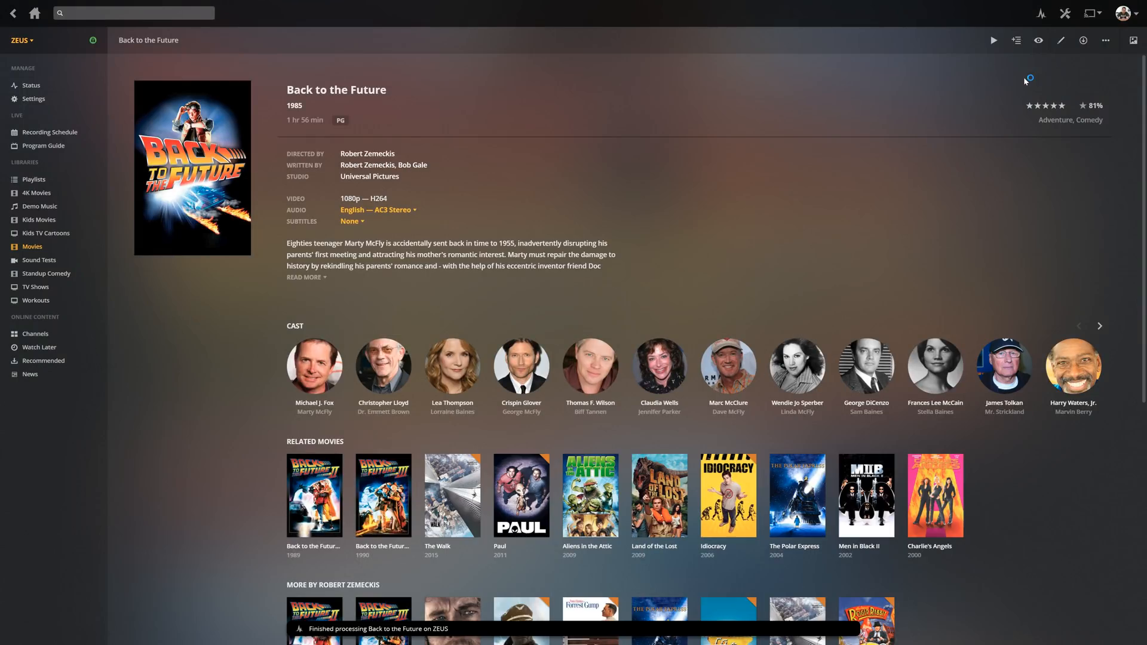
Browse all available poster choices in the Edit dialog, cancel, and reopen the movie's edit details
left_click(1060, 40)
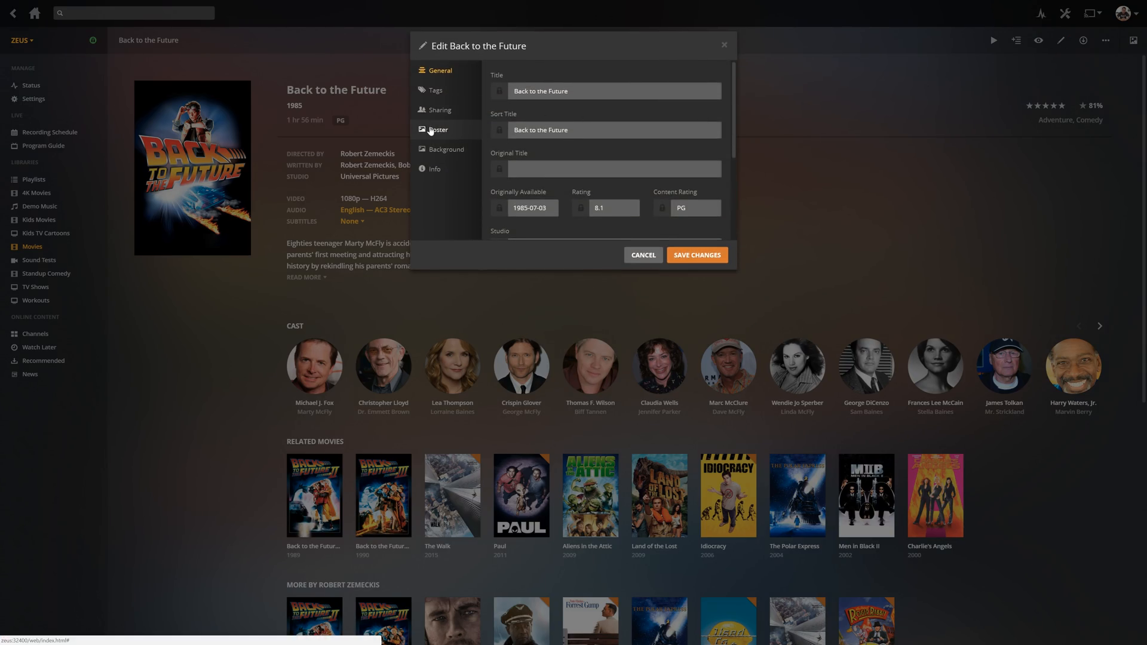
left_click(437, 130)
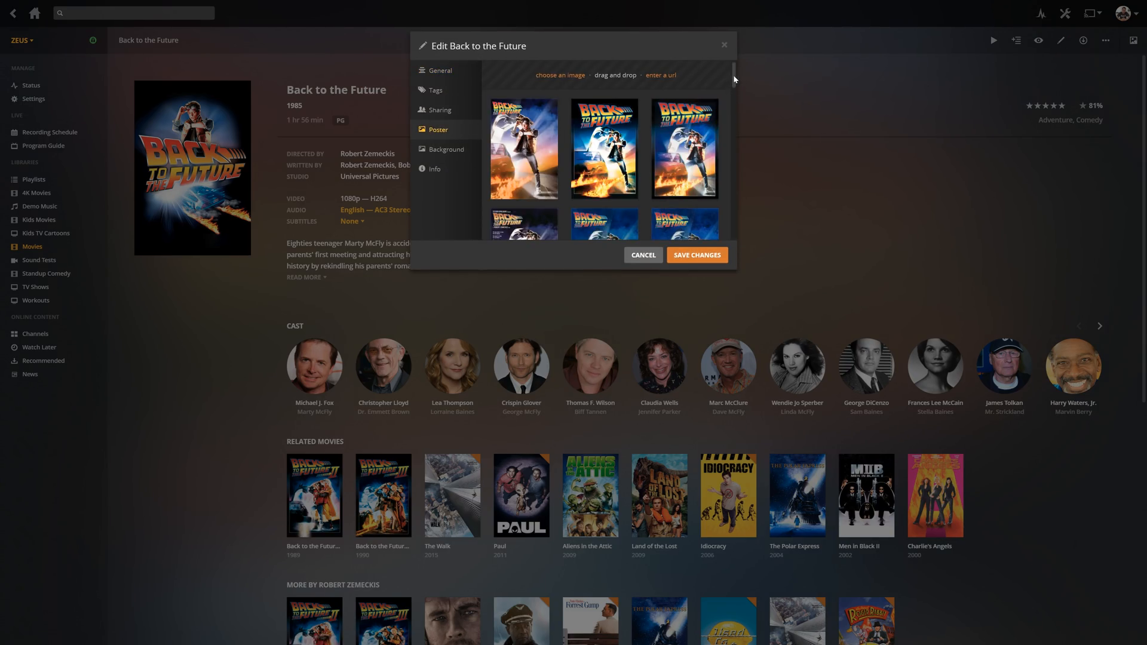
scroll("down", 3)
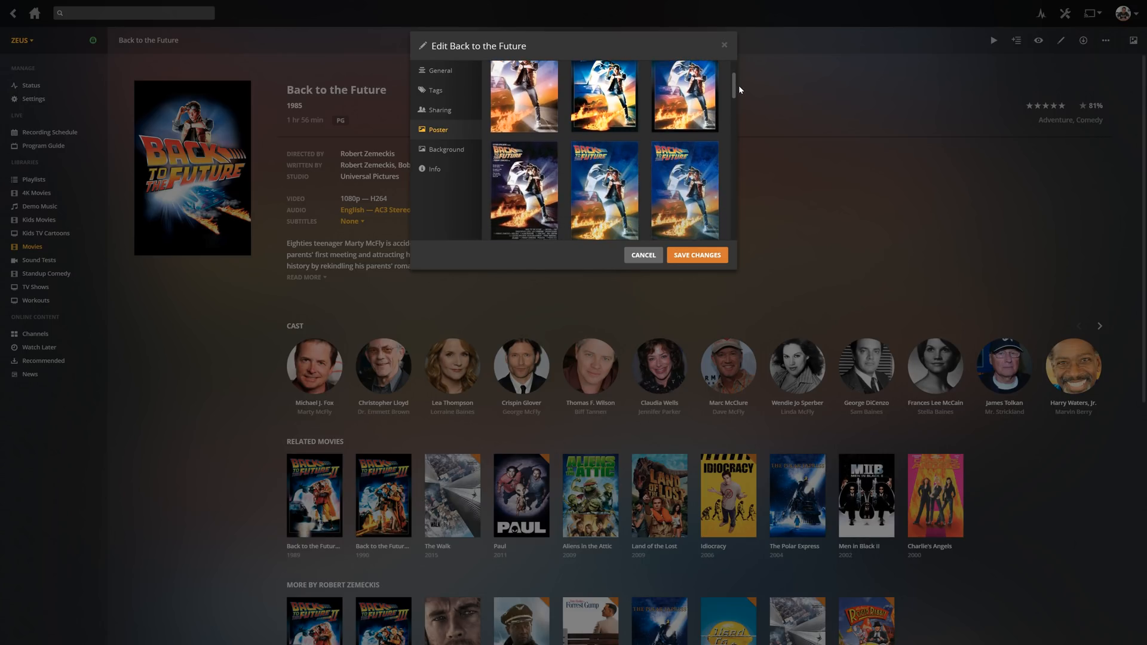
scroll("down", 3)
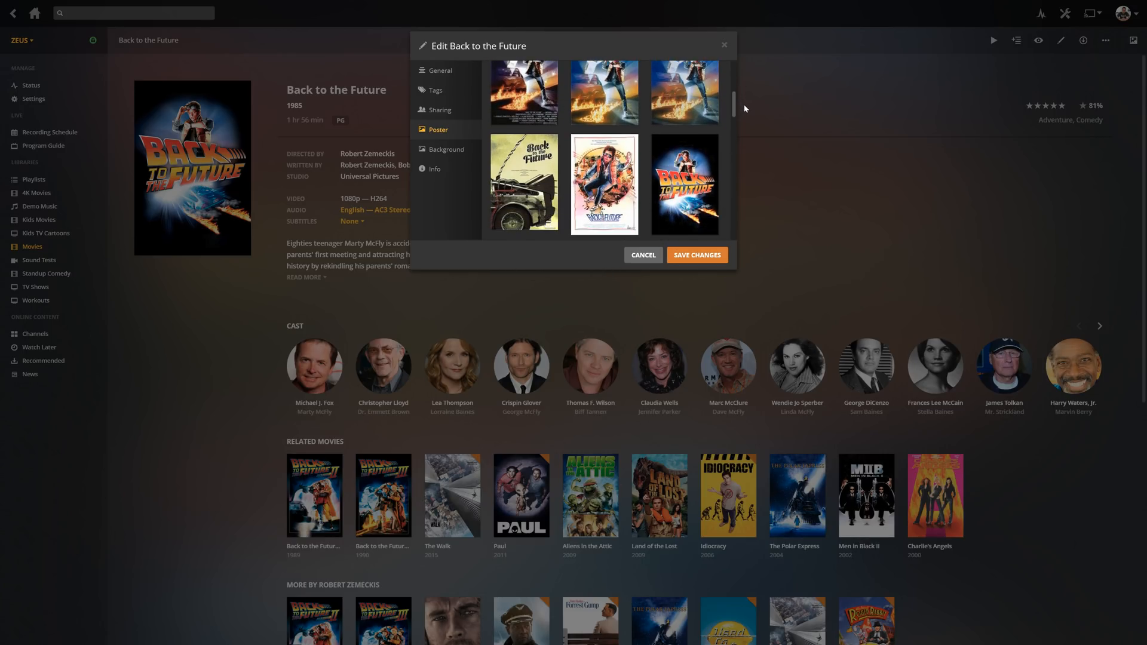
scroll("down", 3)
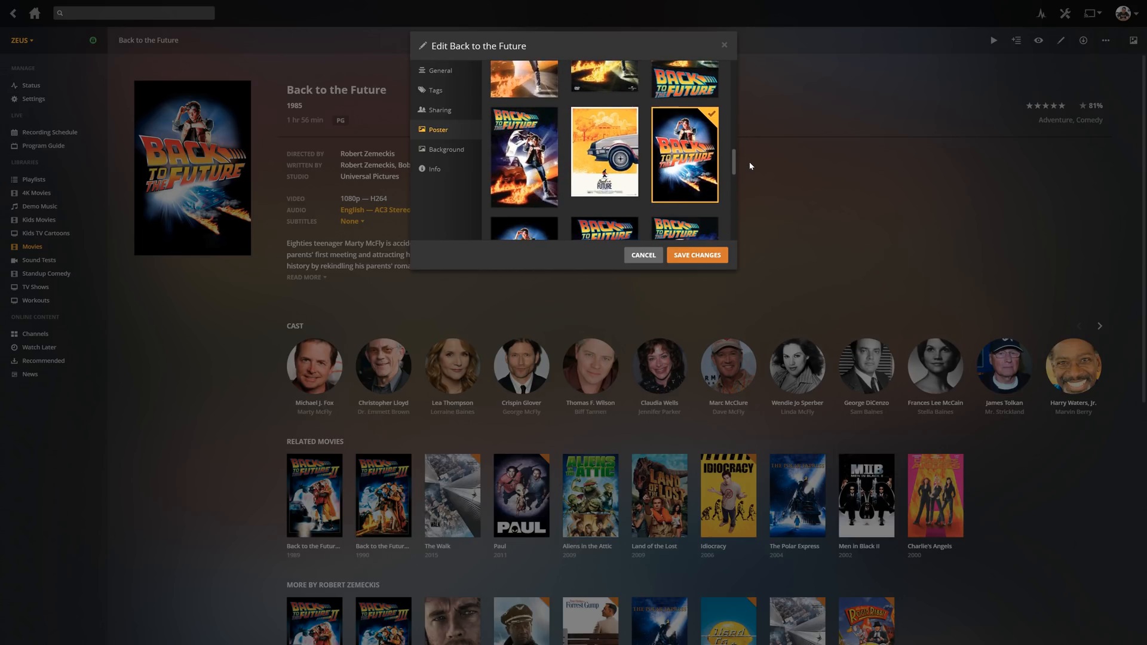
scroll("down", 3)
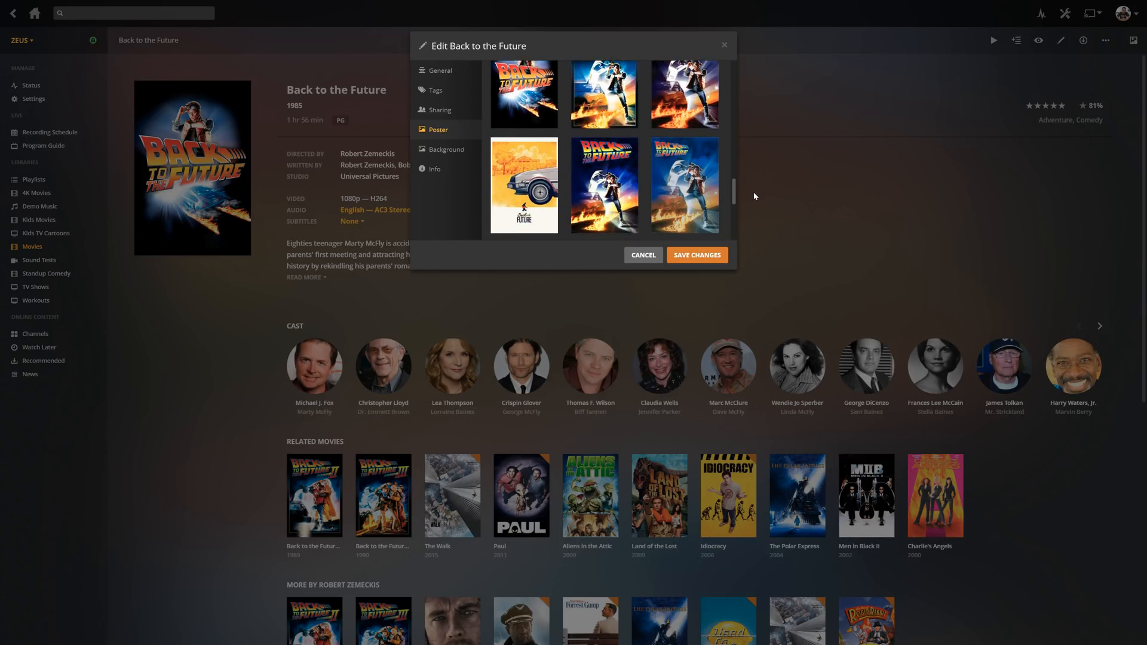
scroll("down", 3)
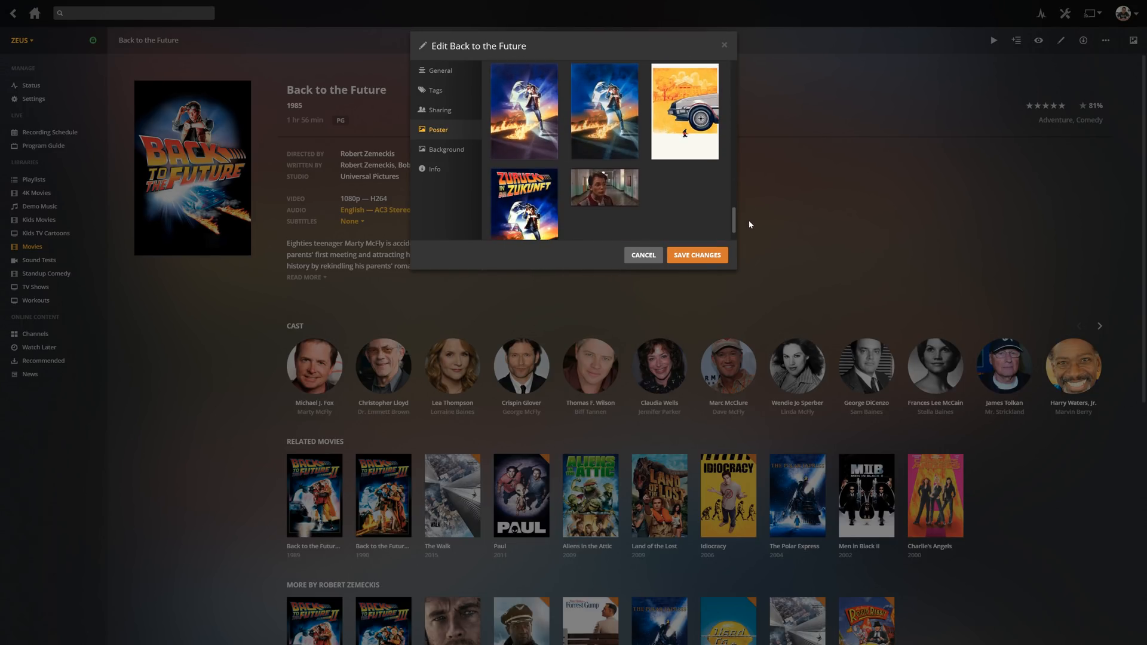
scroll("down", 3)
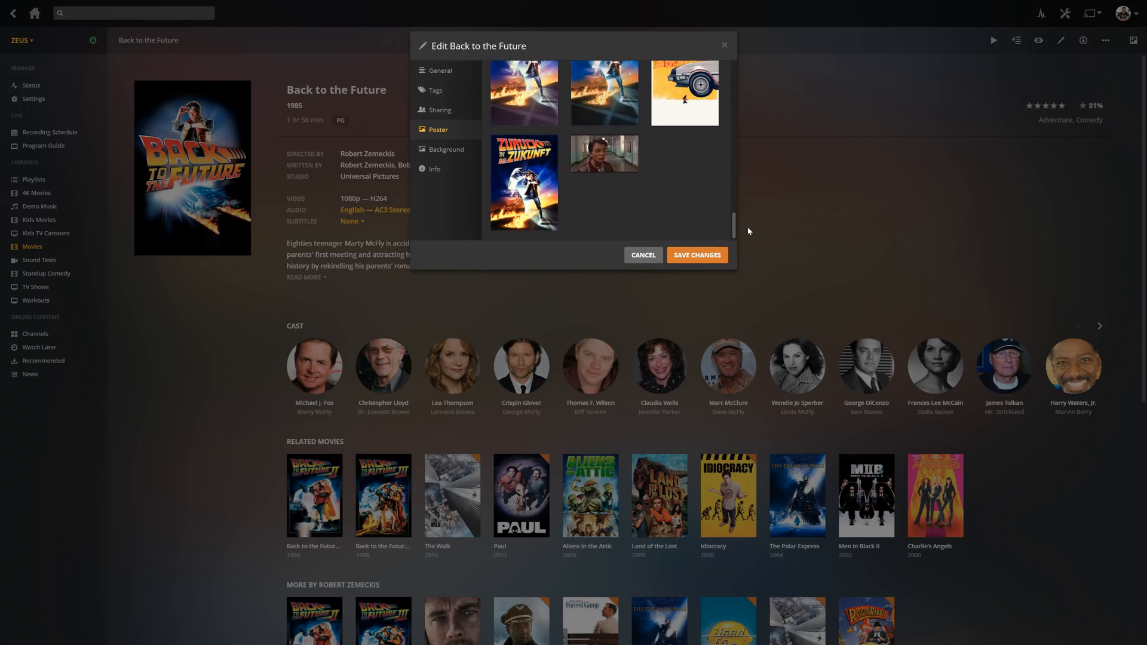
left_click(697, 254)
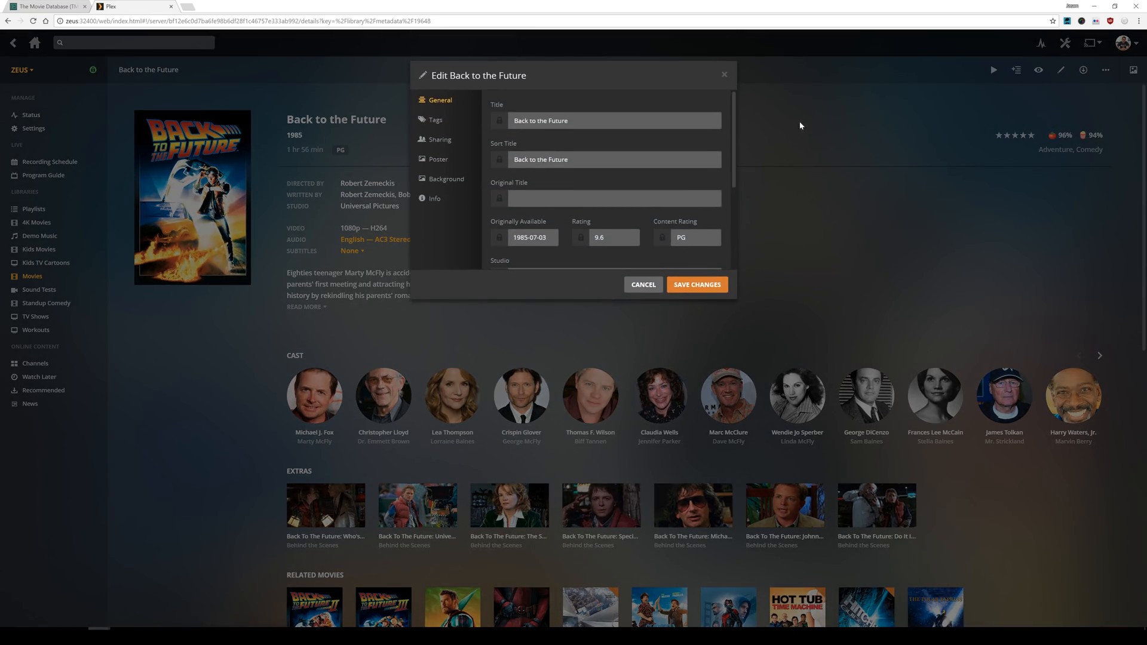
Show the poster URL entry field for Back to the Future, then switch to the TMDb browser tab
left_click(438, 159)
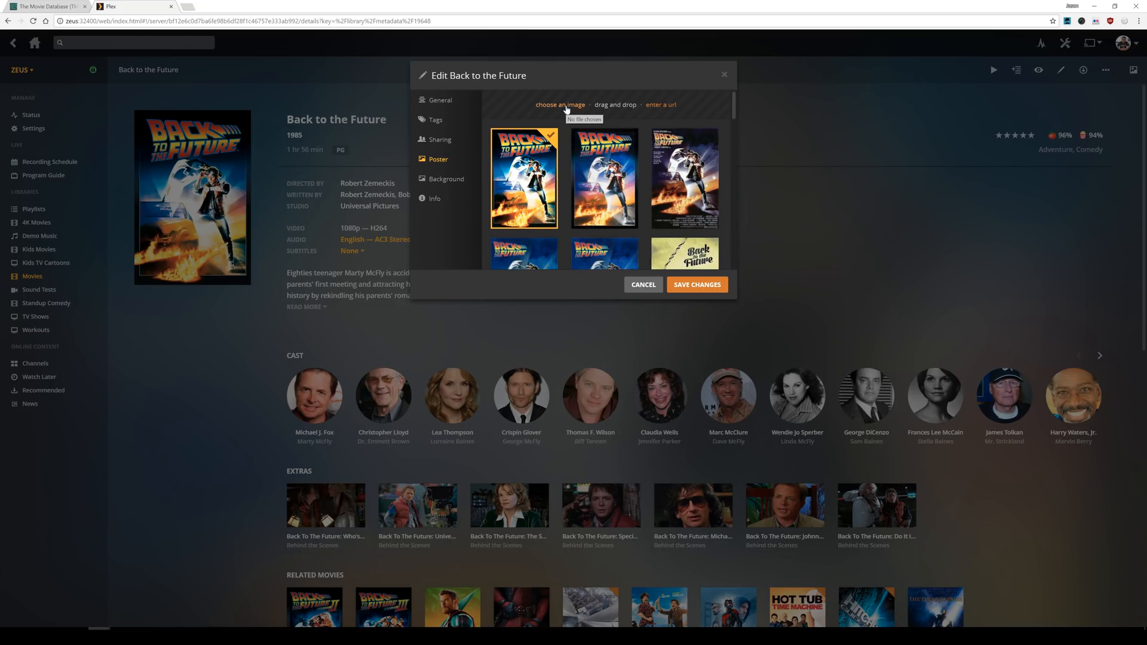
left_click(561, 104)
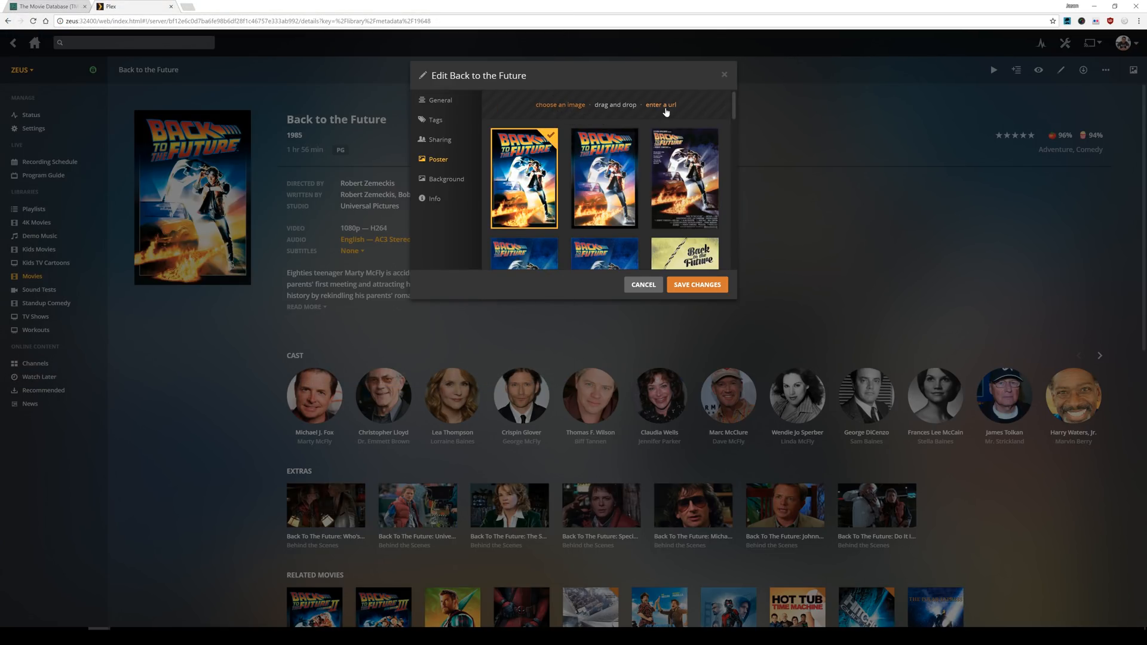
left_click(661, 105)
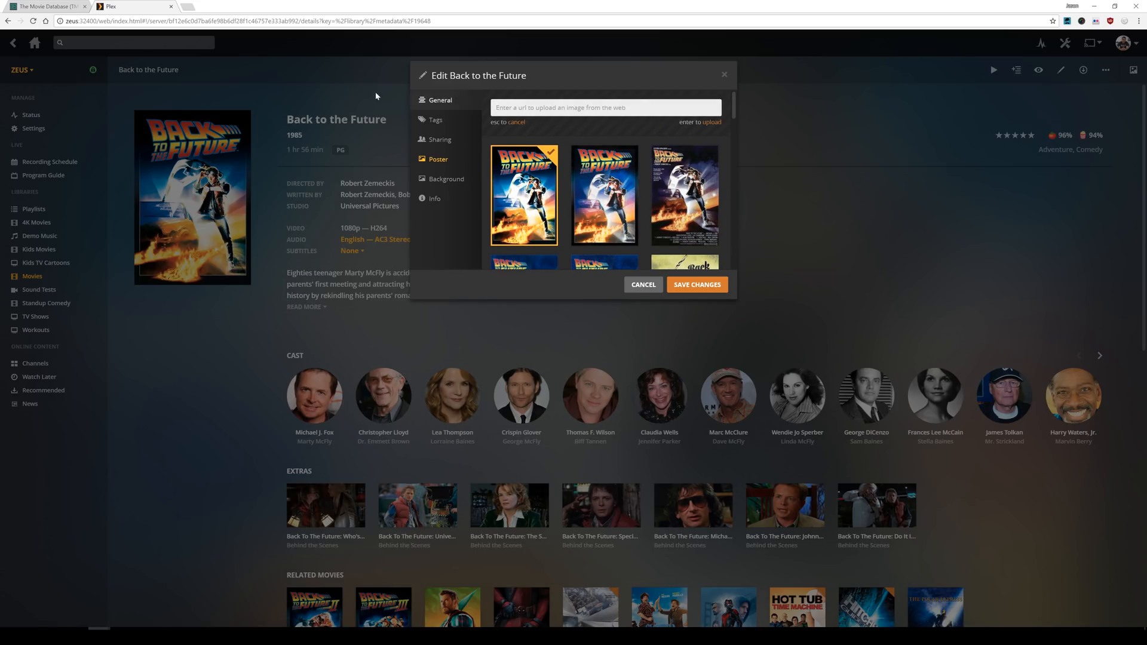
left_click(51, 6)
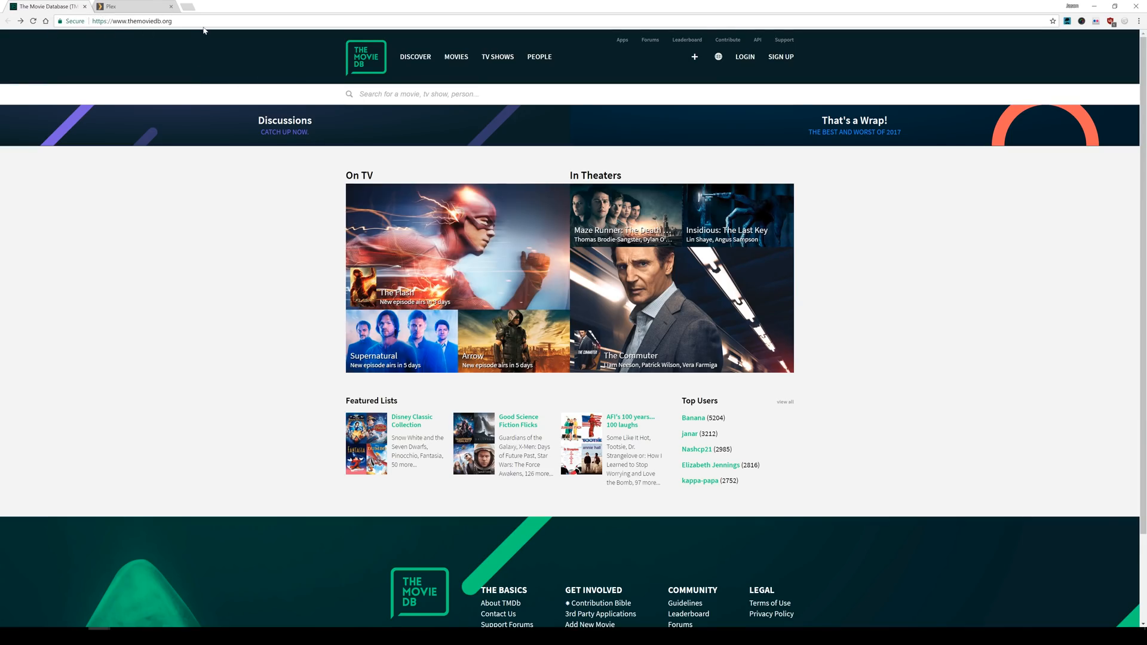
Search TMDb for 'back to the future' and go to the 1985 movie's page
left_click(135, 21)
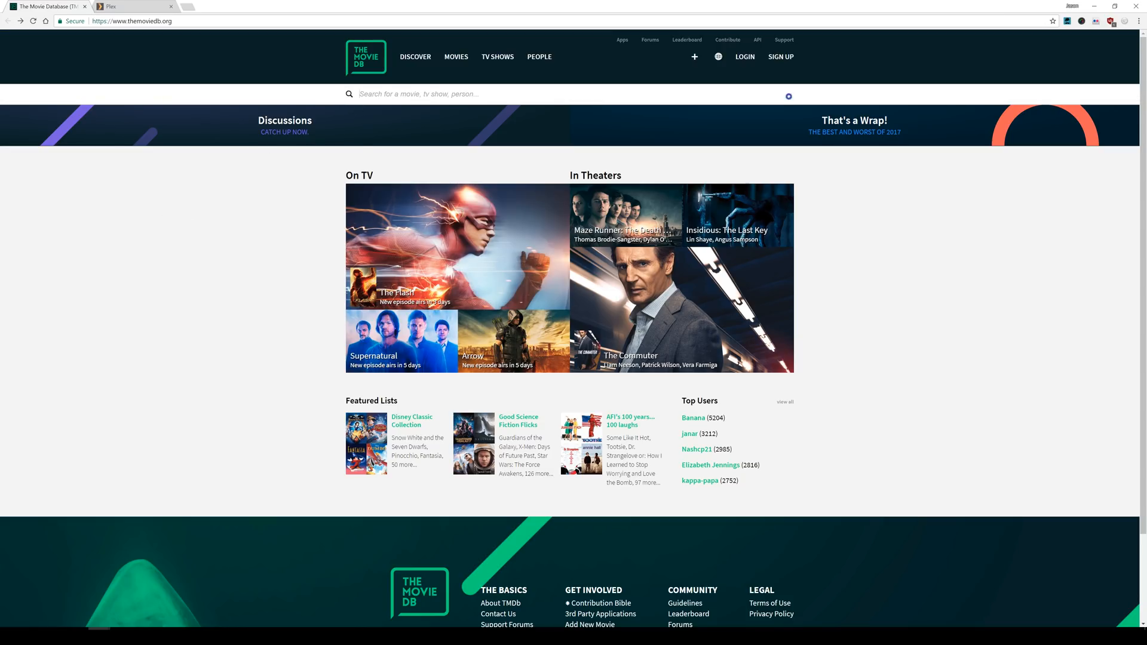
type("back to the future")
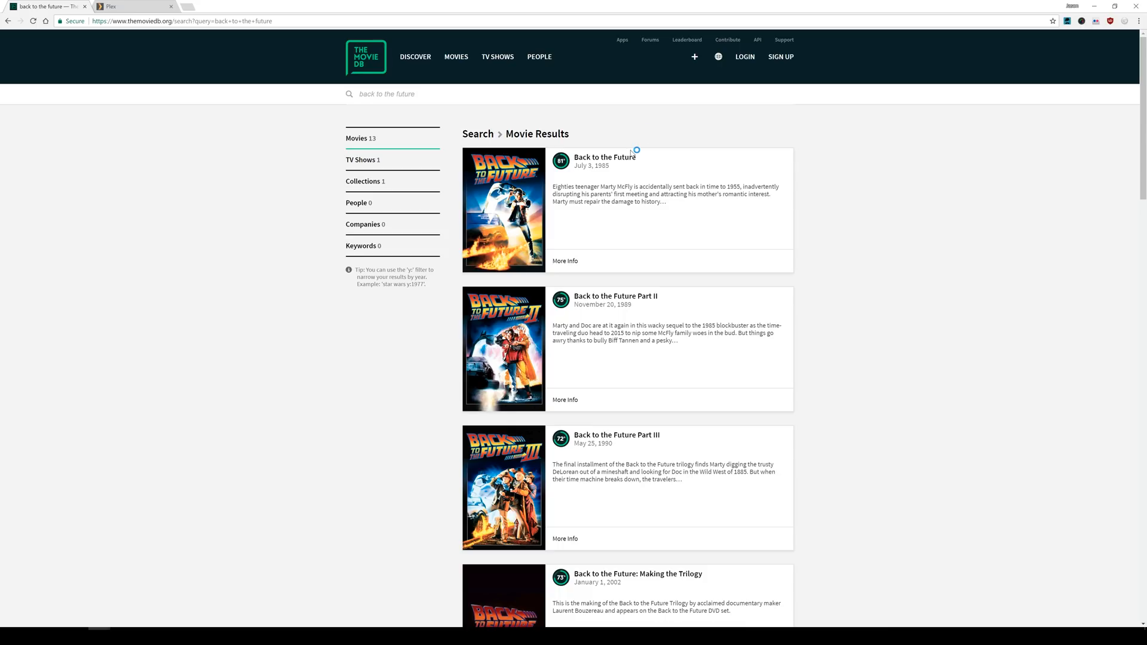
left_click(604, 158)
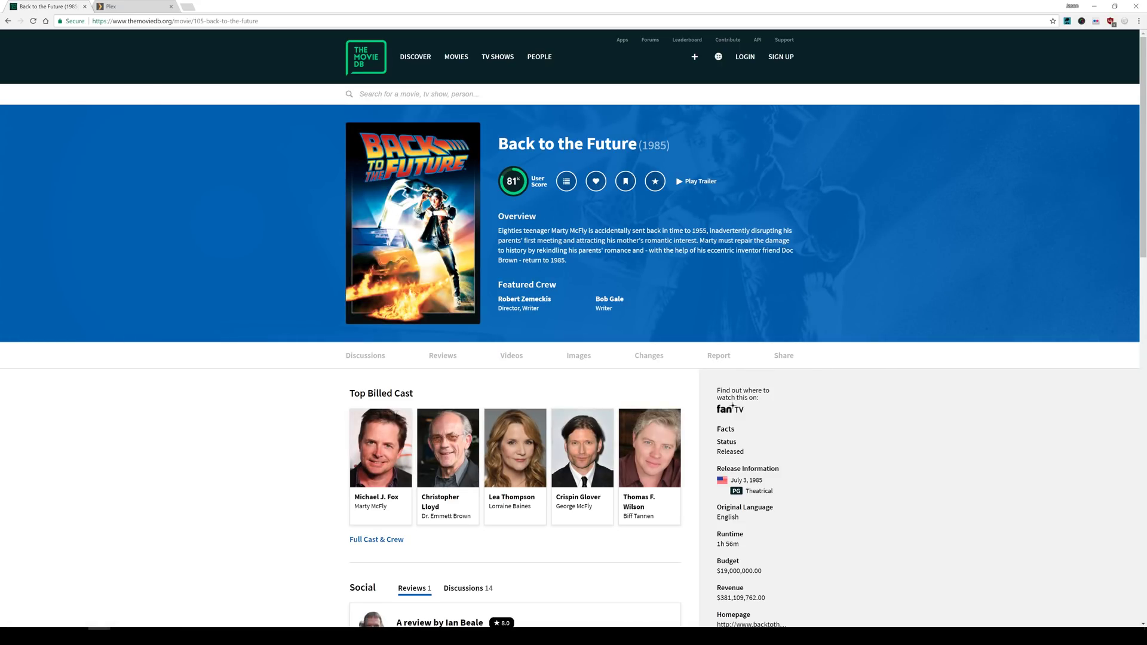
Browse the movie's poster image gallery on TMDb
left_click(579, 355)
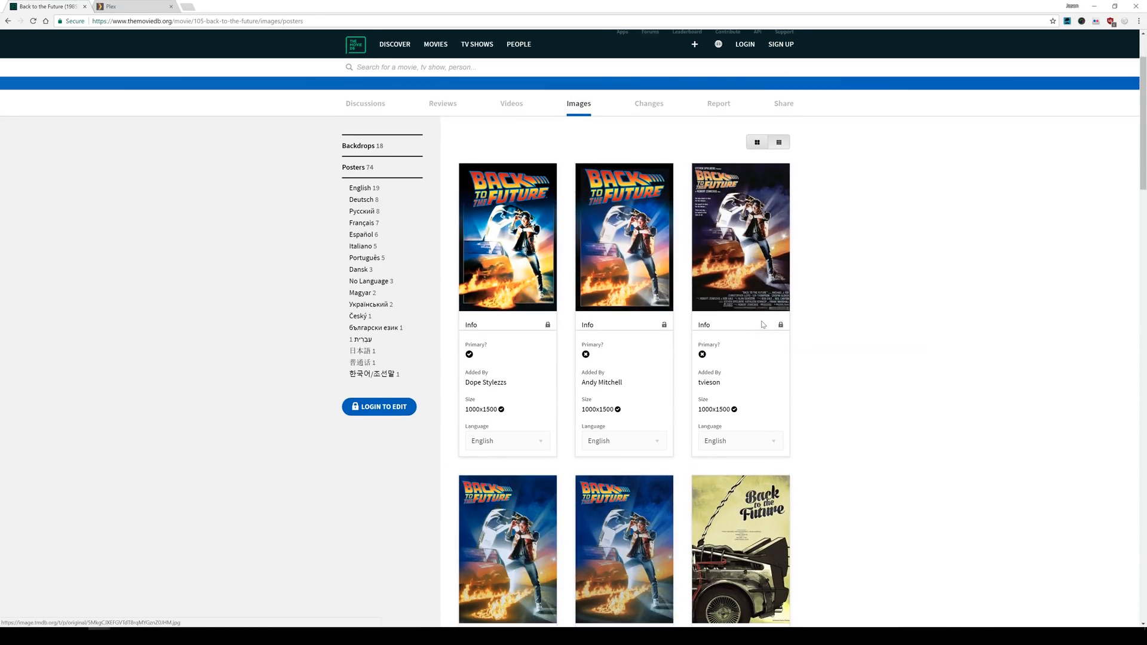
scroll("down", 3)
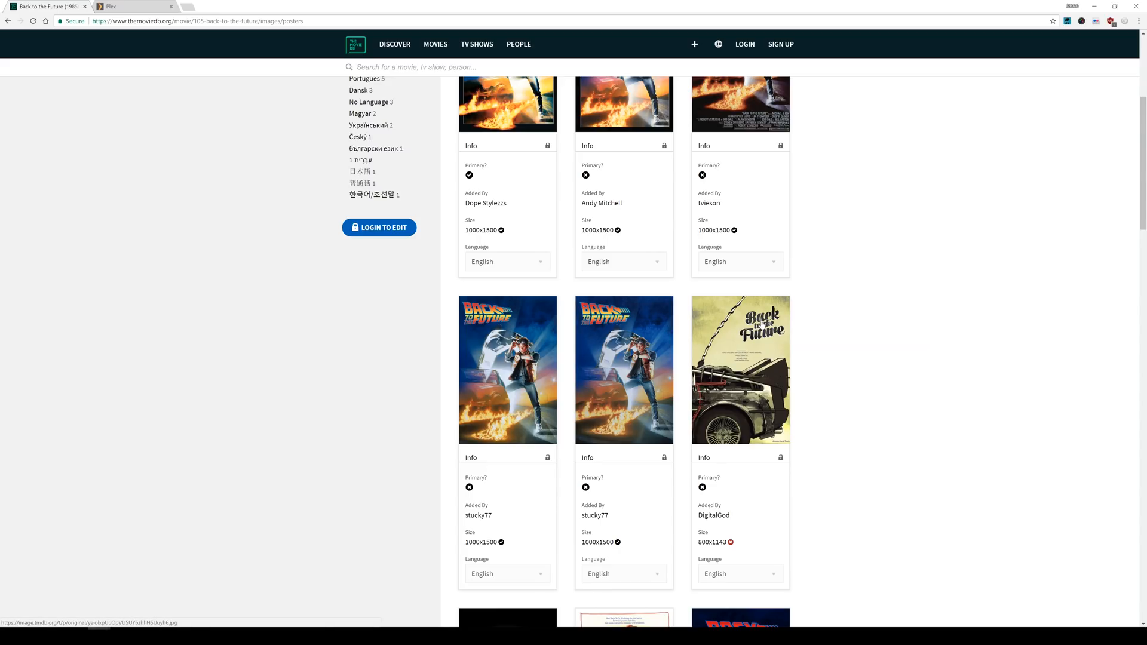
scroll("down", 3)
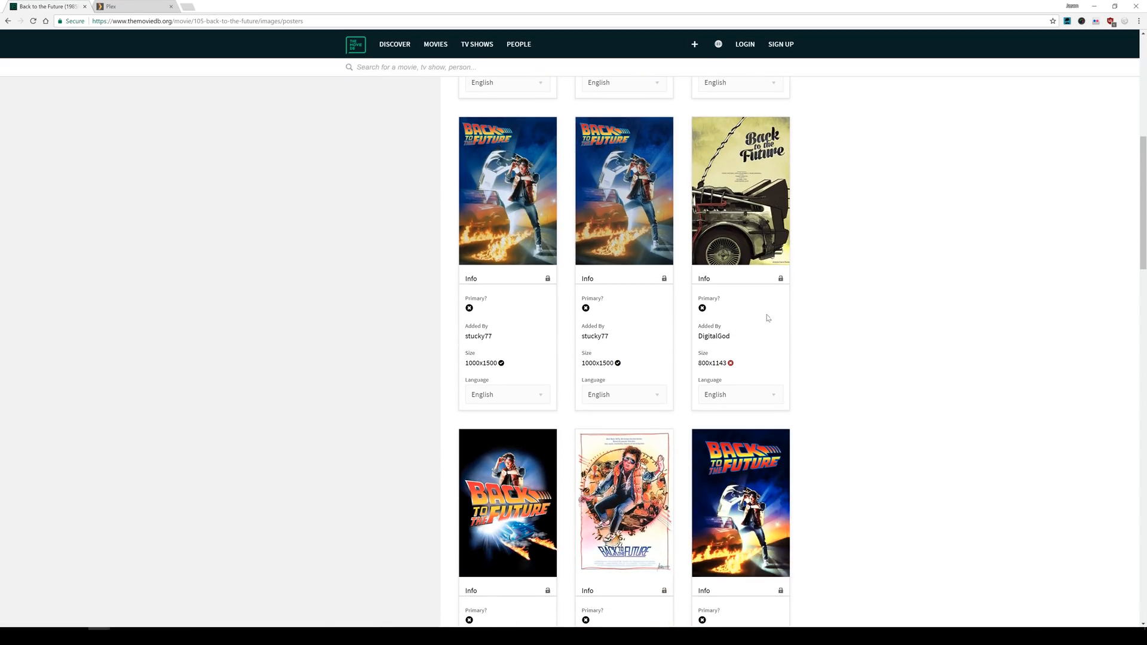
scroll("down", 3)
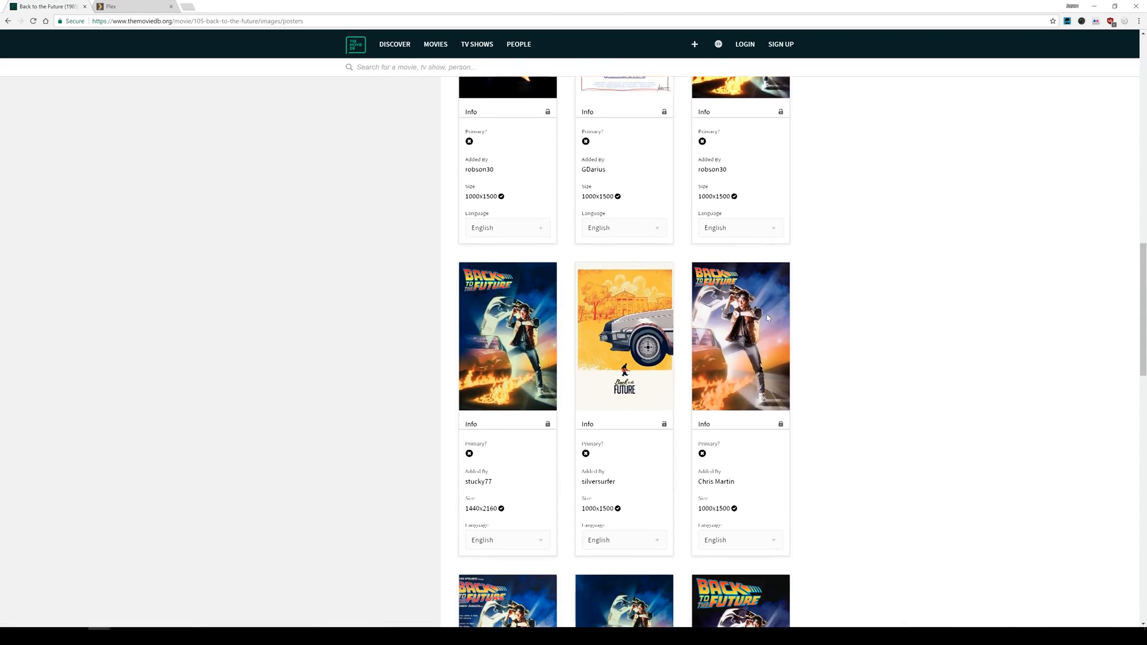
scroll("down", 3)
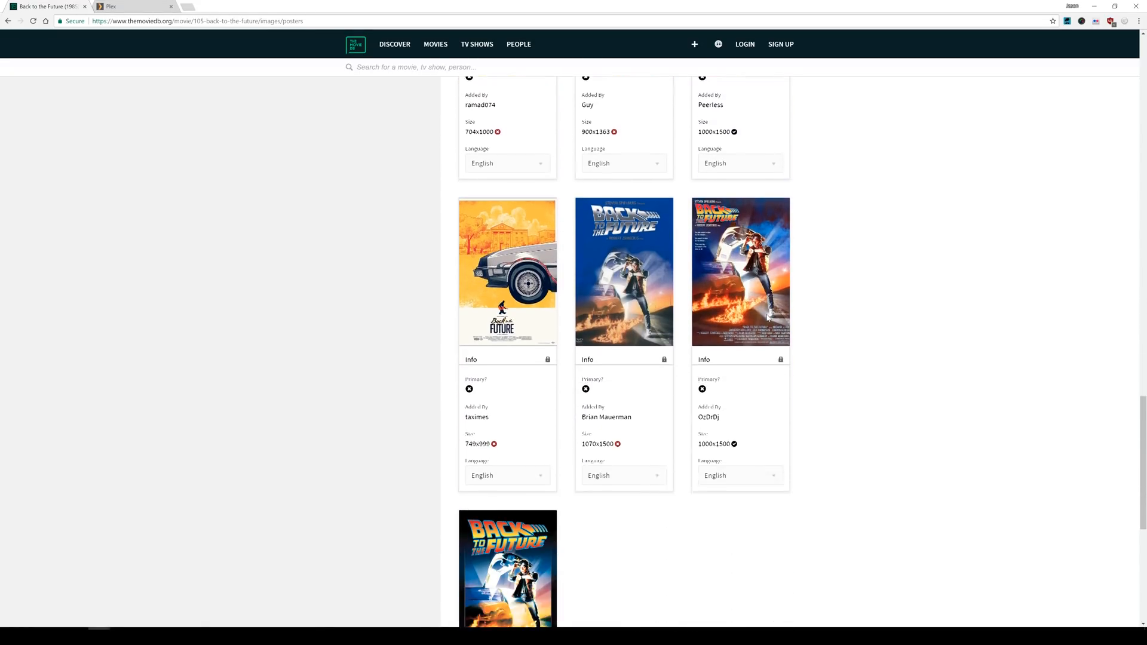
scroll("down", 3)
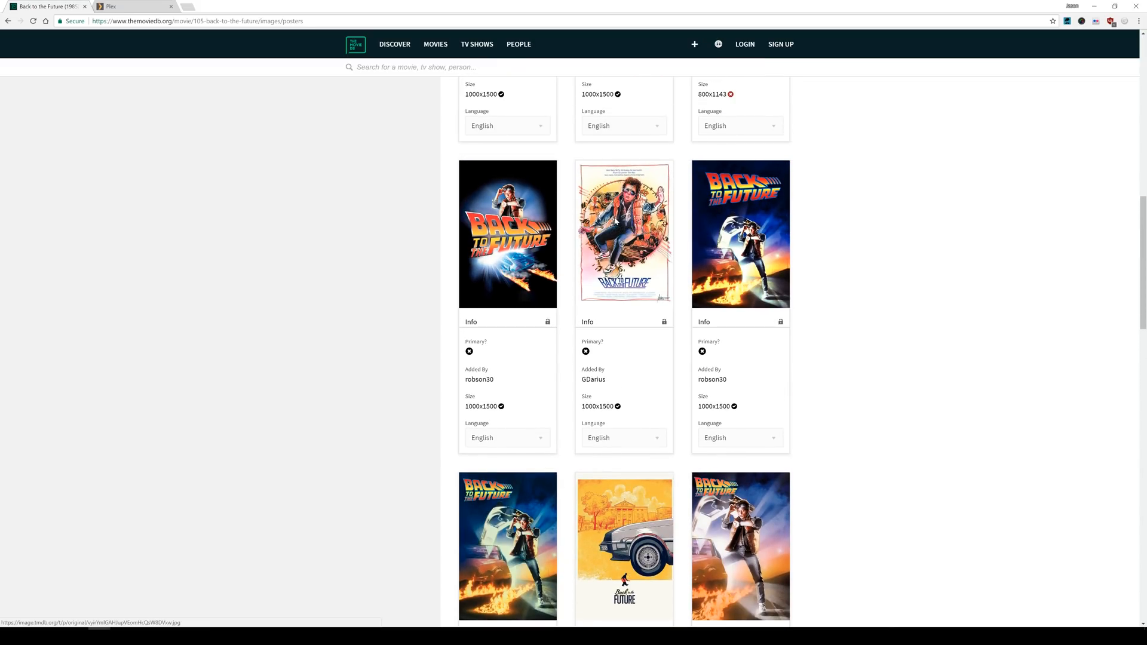
Copy the hand-drawn TMDb poster's image address into Plex's poster URL field and start playing the movie
left_click(620, 233)
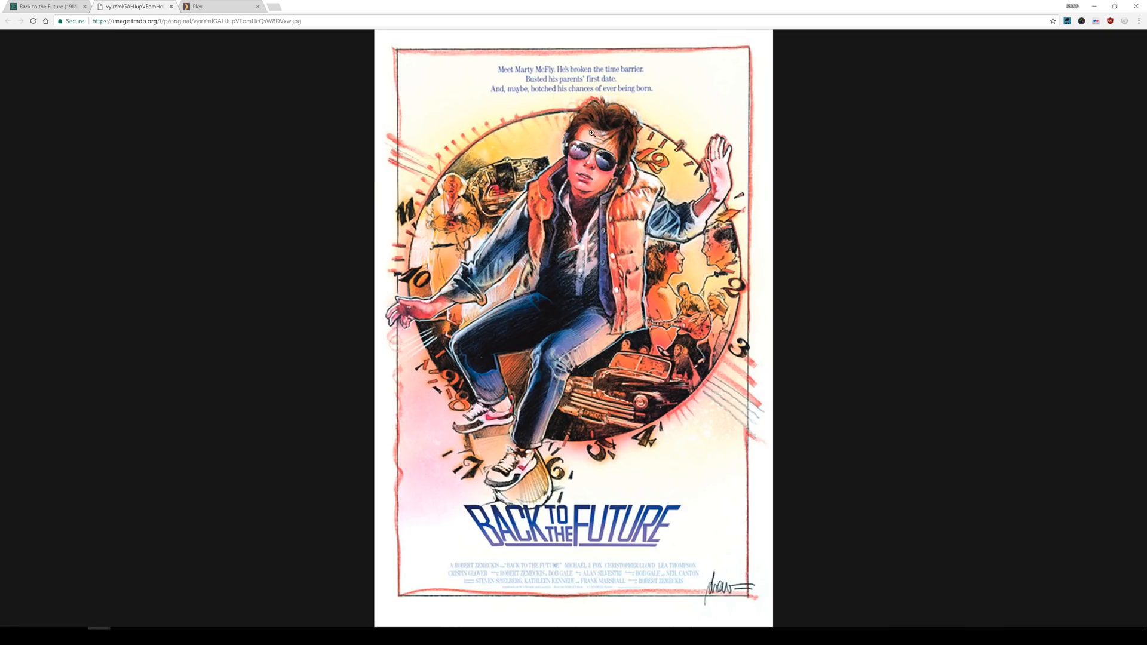
mouse_move(660, 433)
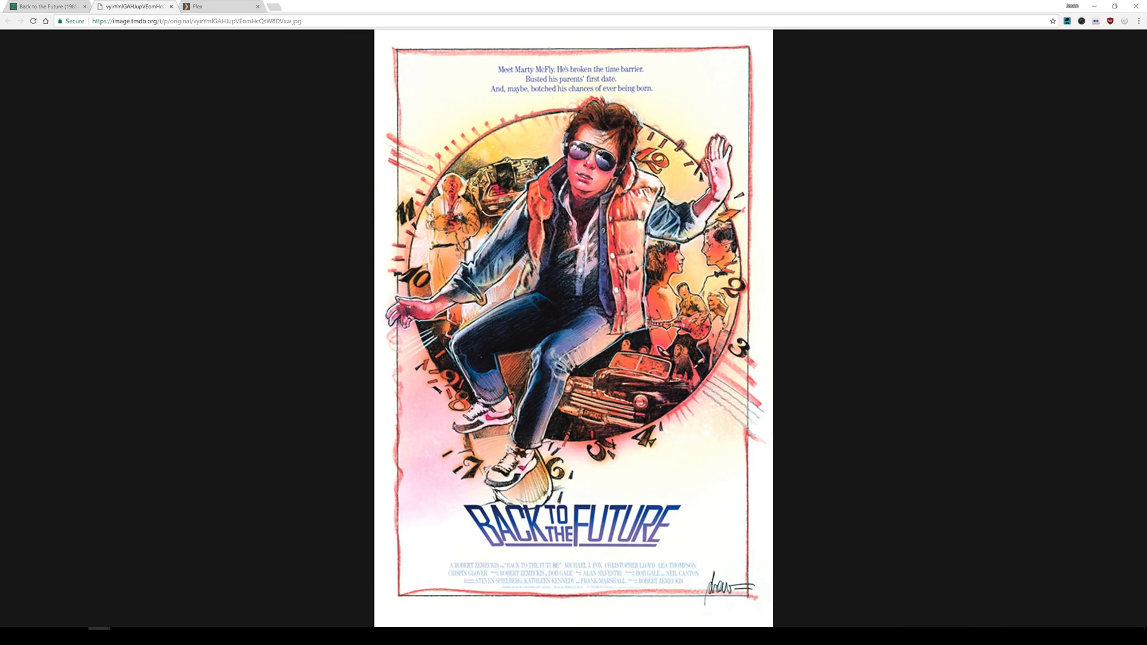
right_click(179, 23)
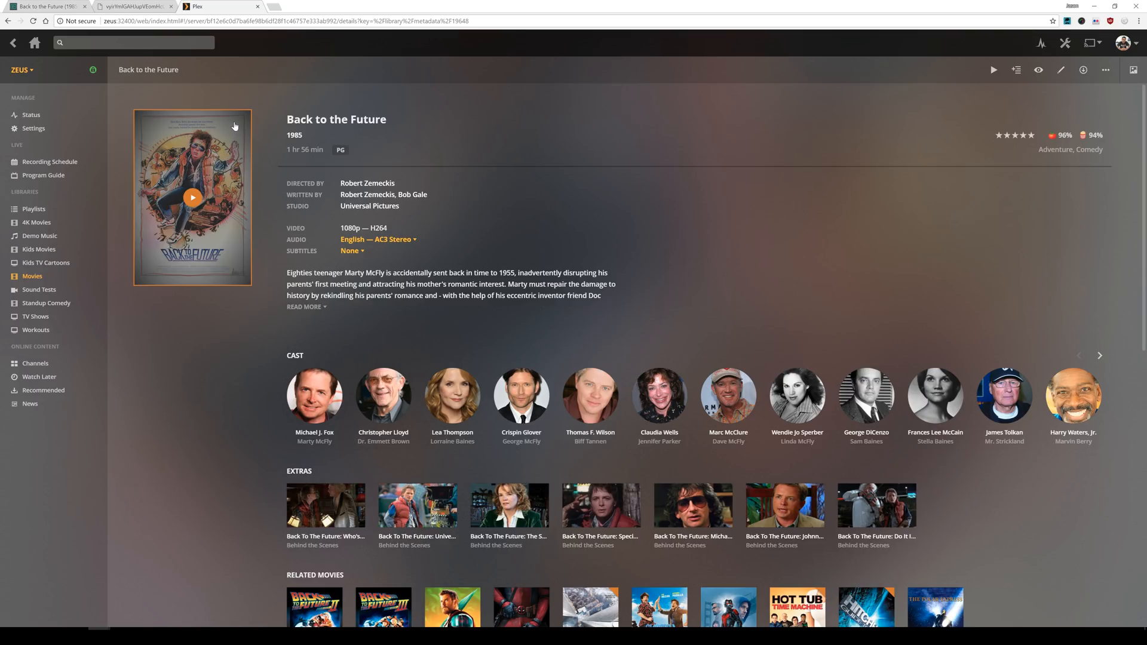
left_click(192, 197)
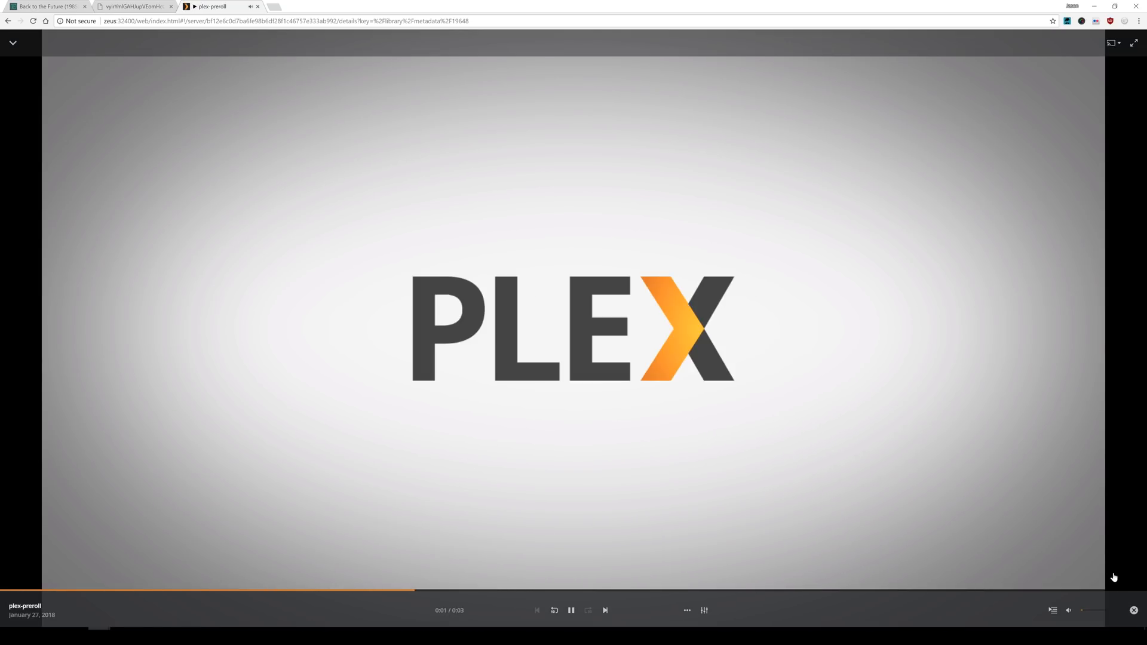